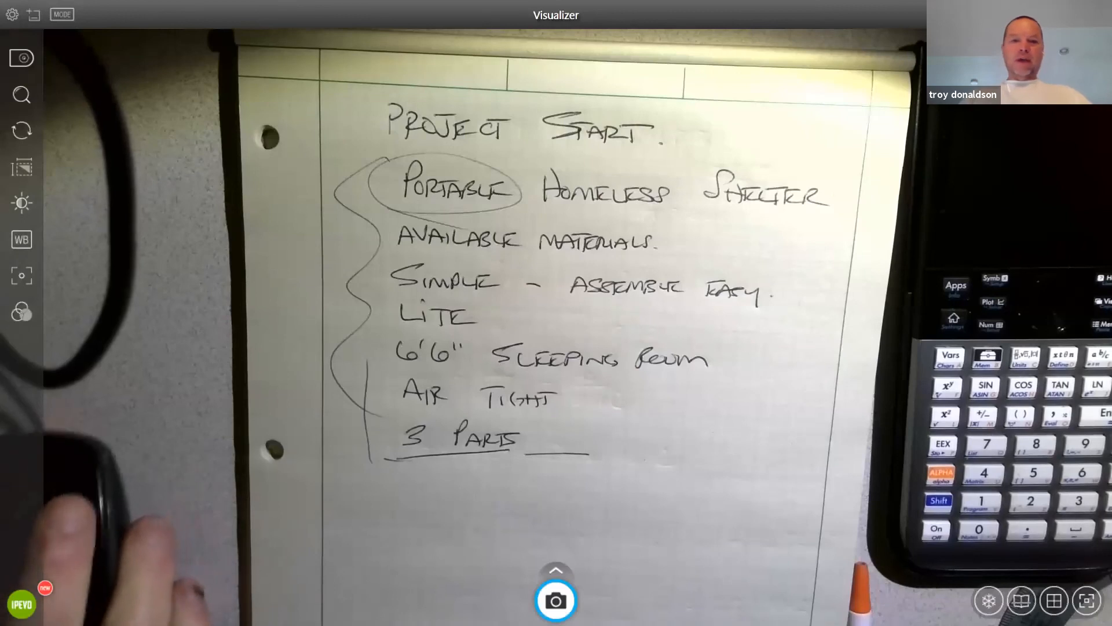
mouse_move(646, 575)
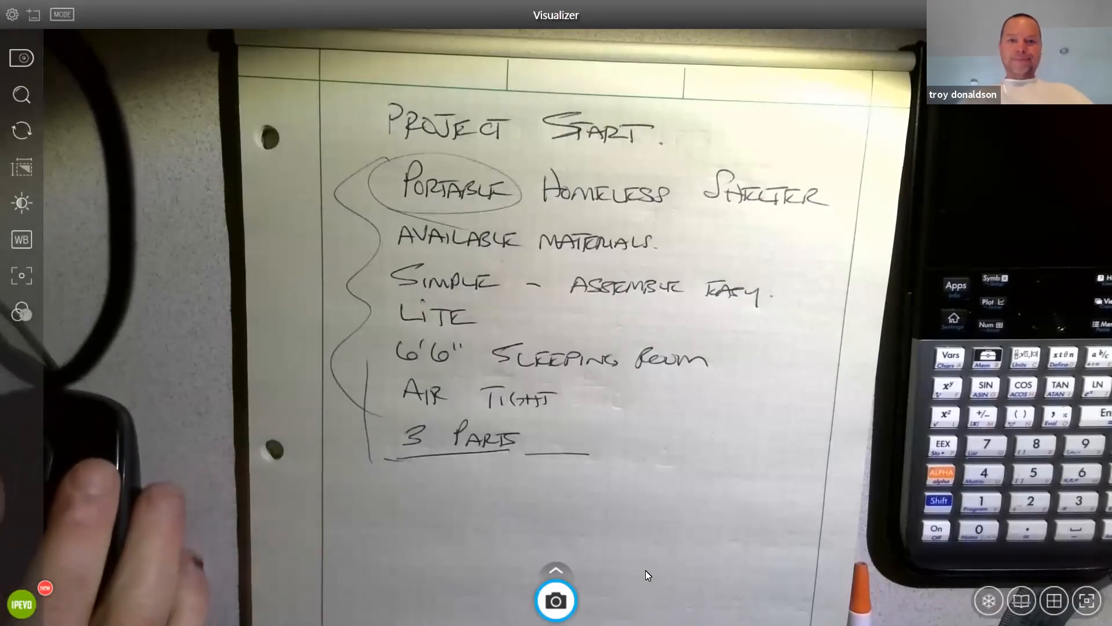